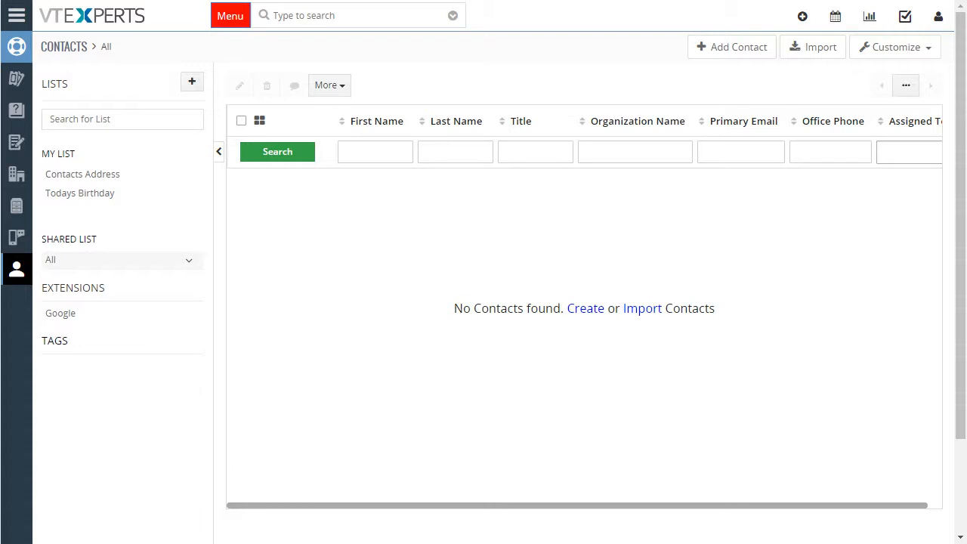
pyautogui.moveTo(919, 296)
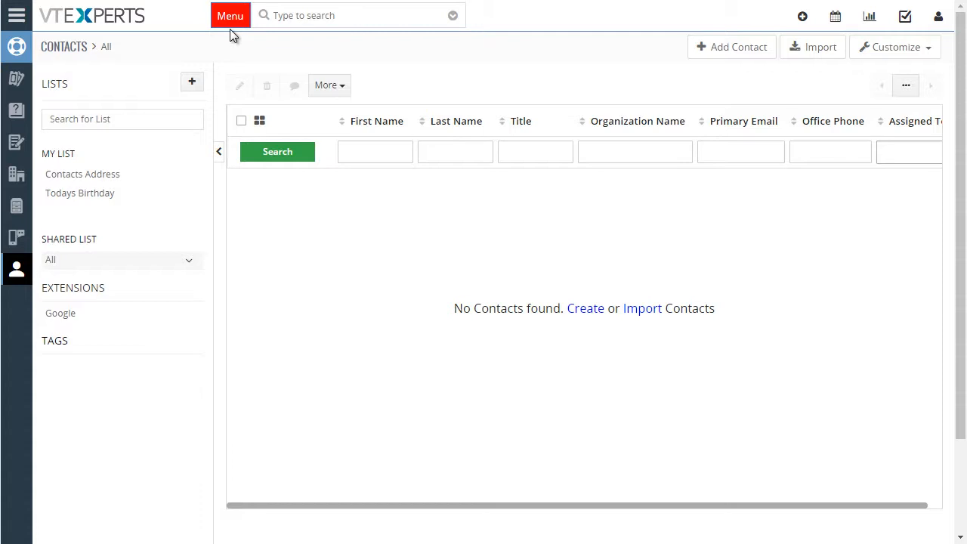
# Bring up the main mega menu listing Essentials, Customers, Sales, Support, Inventory, Projects and Misc
pyautogui.click(230, 15)
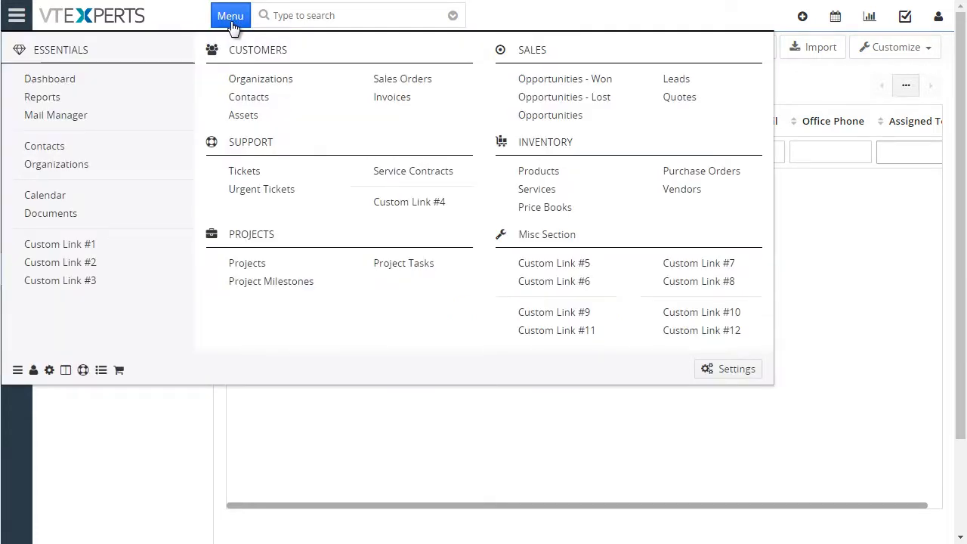
pyautogui.moveTo(91, 57)
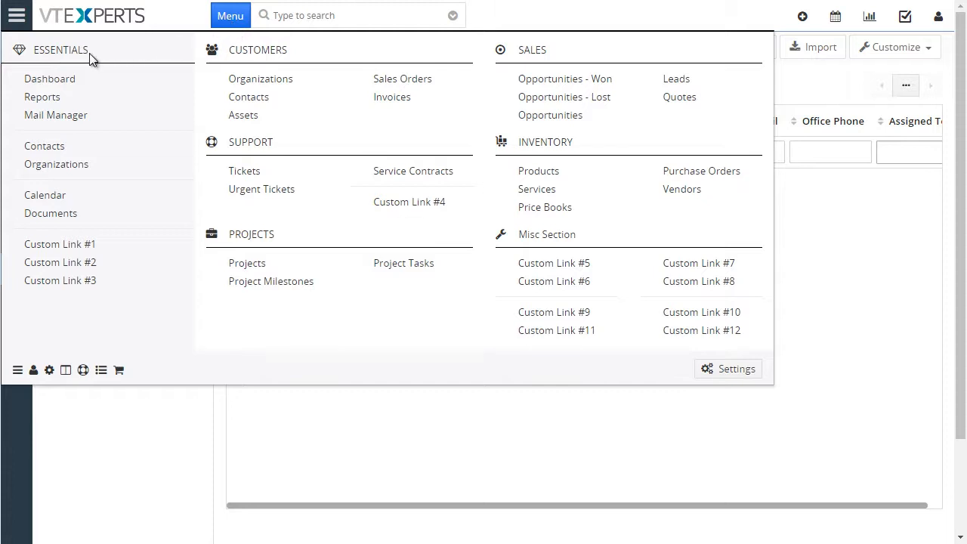
pyautogui.moveTo(76, 242)
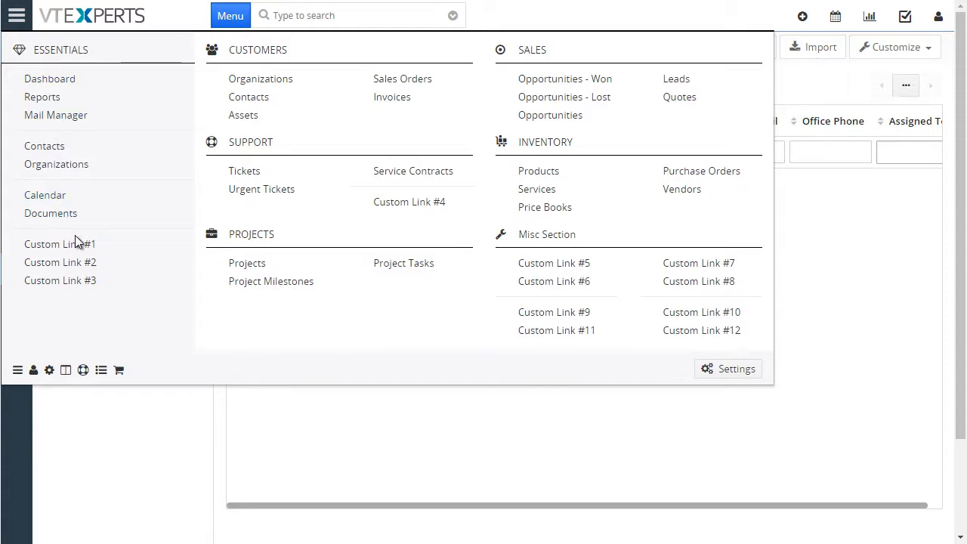
pyautogui.moveTo(370, 57)
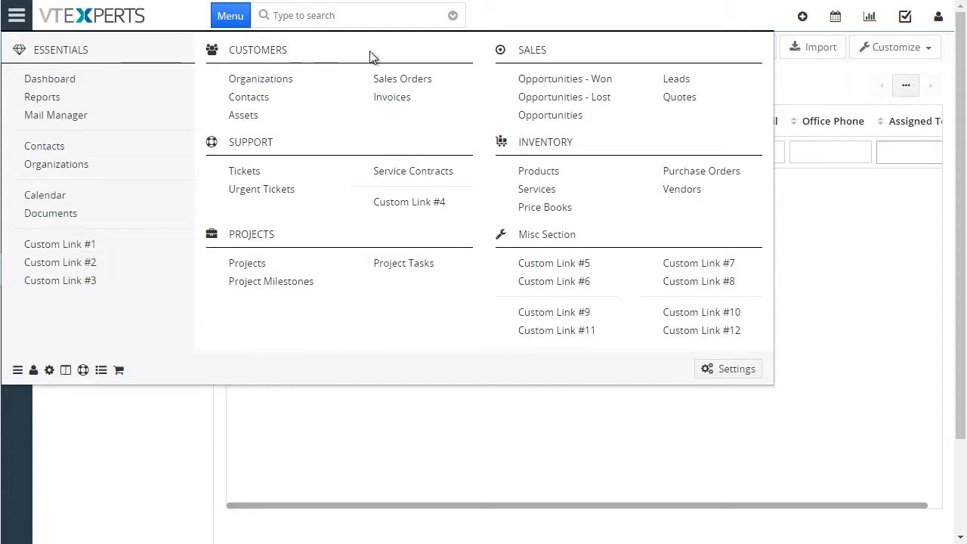
pyautogui.moveTo(347, 151)
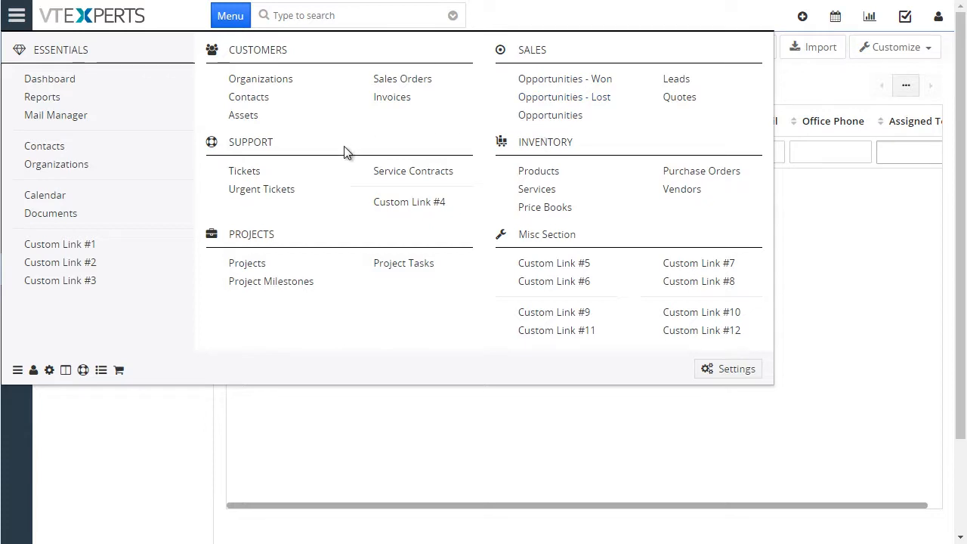
pyautogui.moveTo(242, 50)
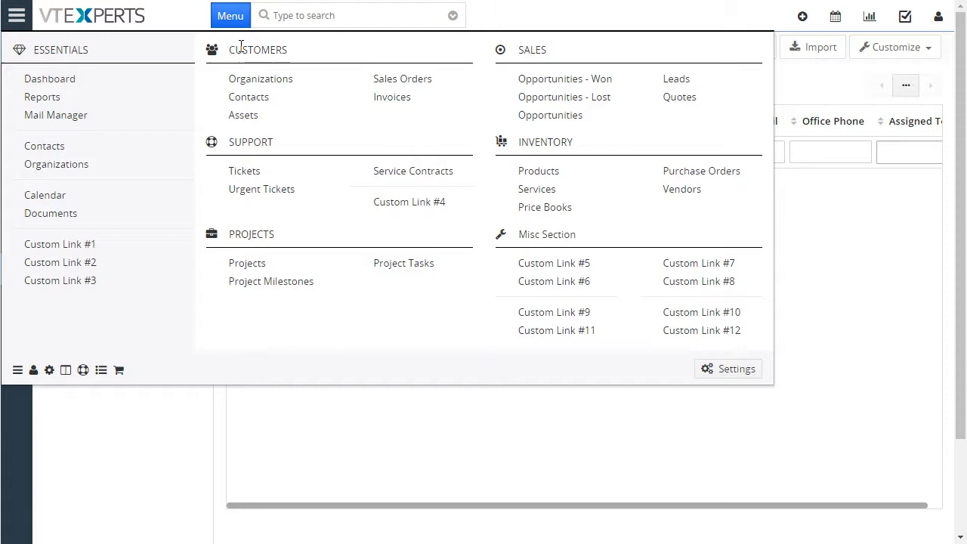
pyautogui.moveTo(227, 60)
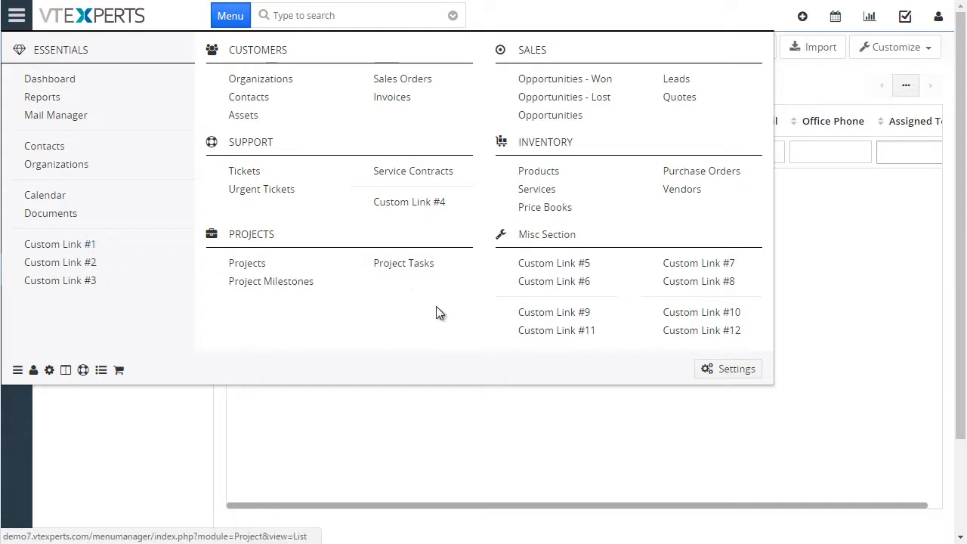
pyautogui.moveTo(553, 281)
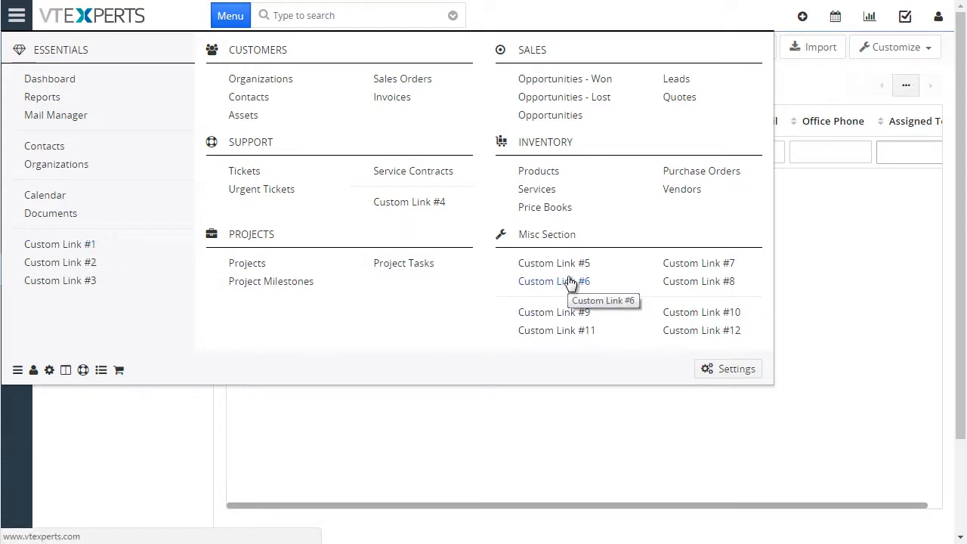
pyautogui.moveTo(607, 240)
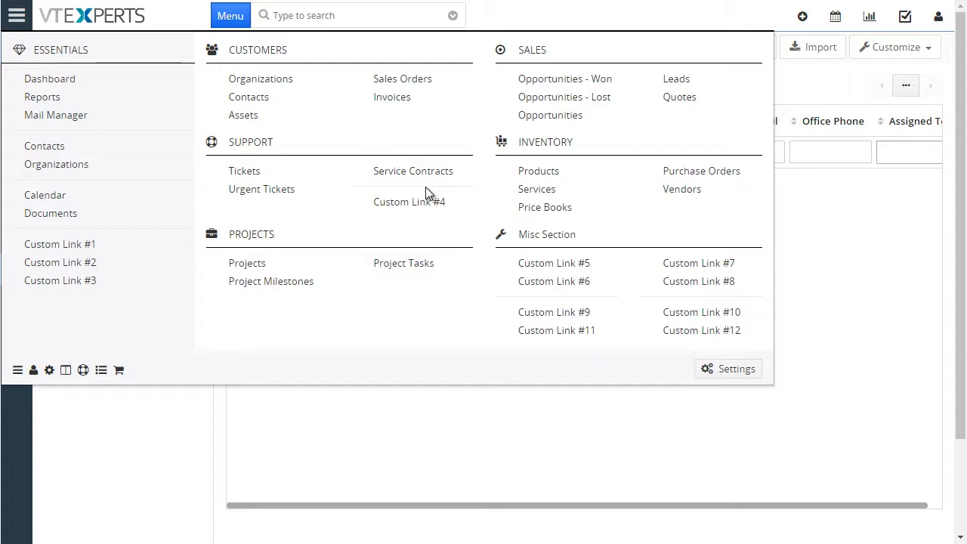
pyautogui.moveTo(405, 190)
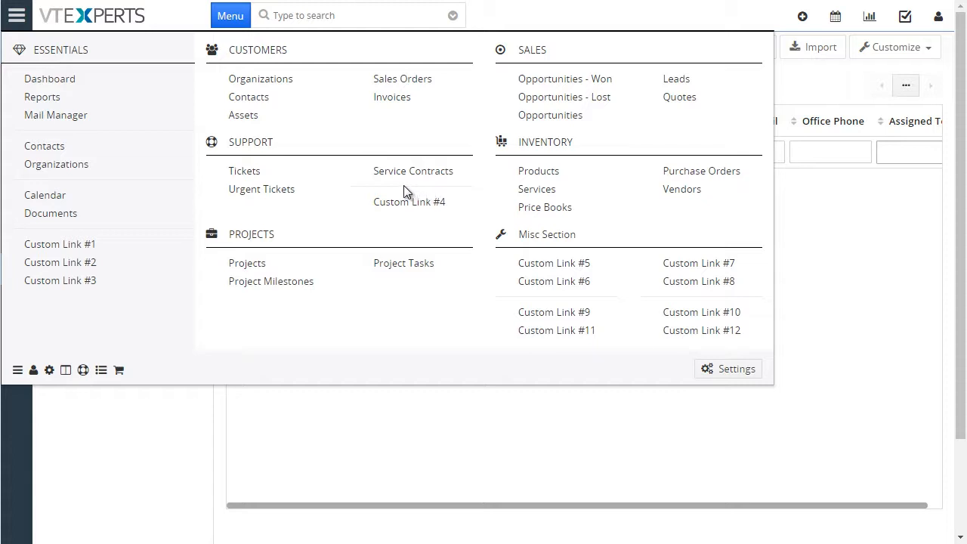
pyautogui.moveTo(179, 248)
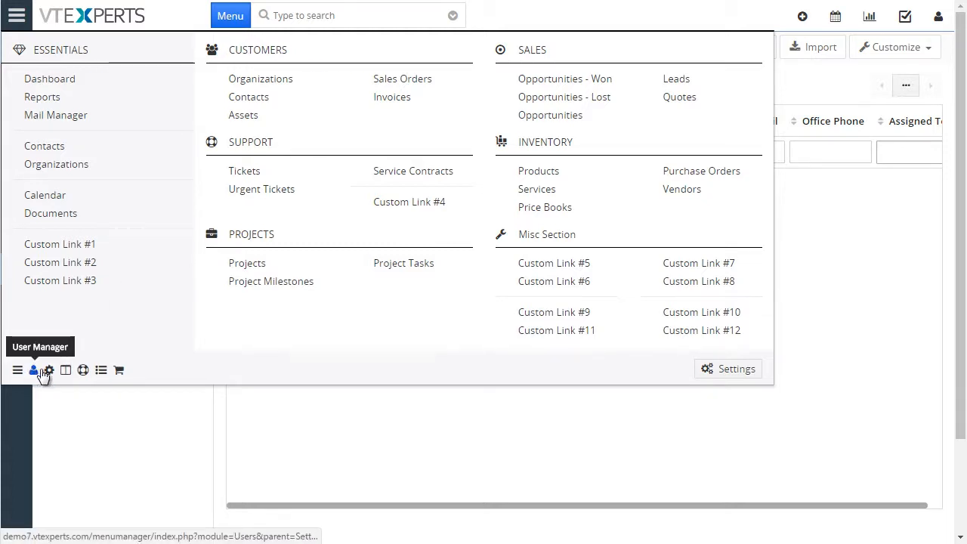
pyautogui.moveTo(66, 370)
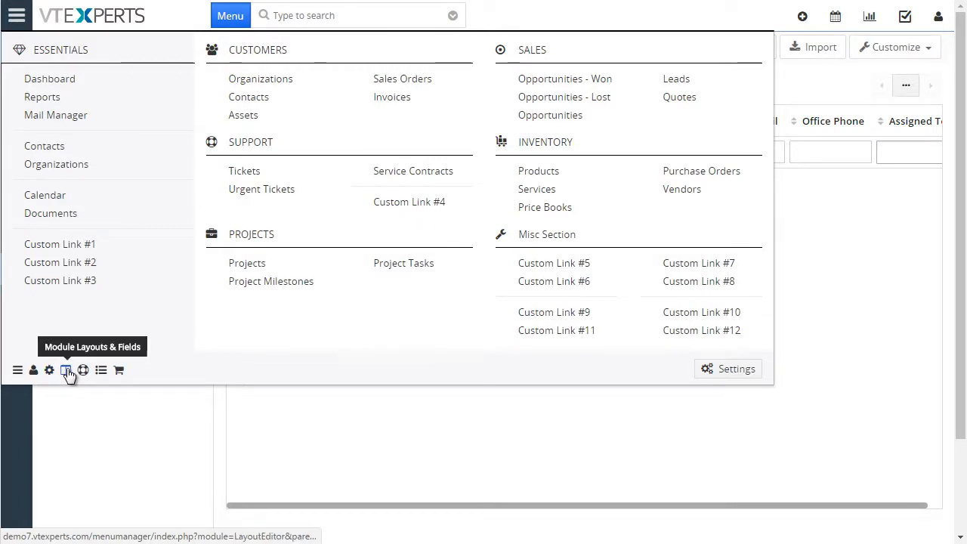
pyautogui.moveTo(100, 370)
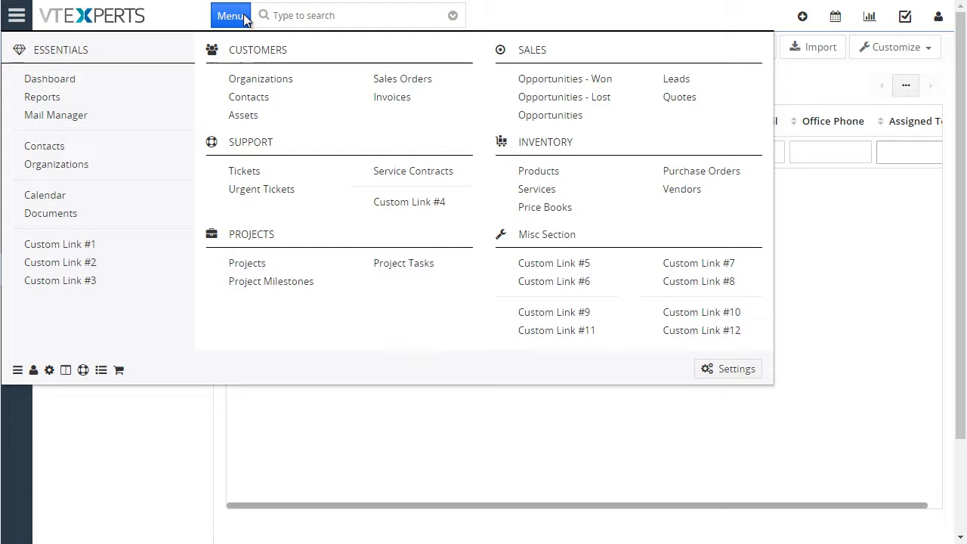
pyautogui.moveTo(210, 42)
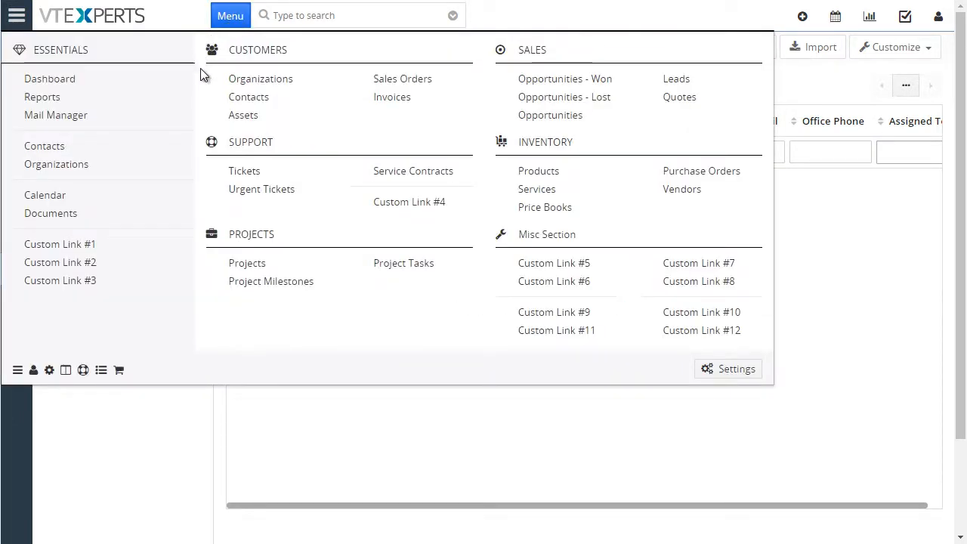
pyautogui.moveTo(39, 362)
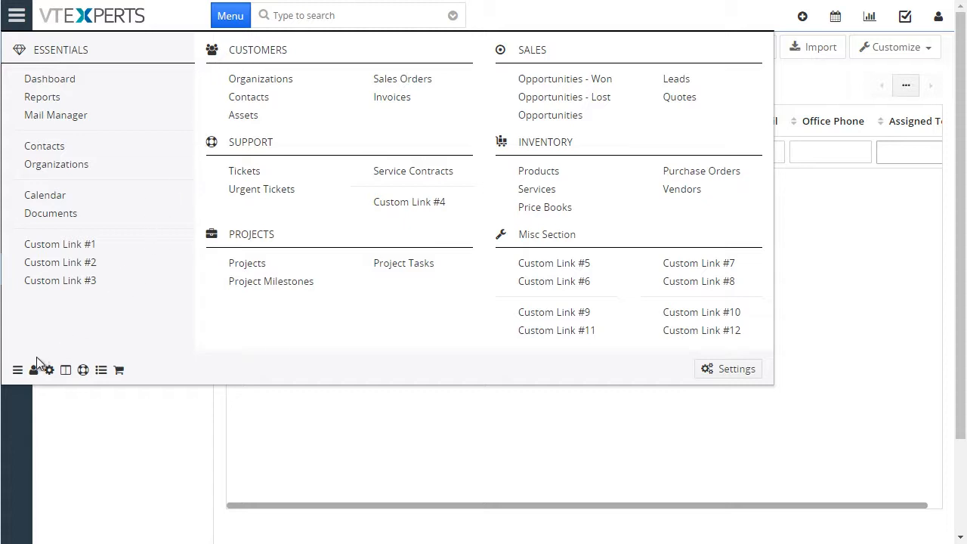
# From the menu settings, add the Invoices module to the Customers group and save it
pyautogui.click(18, 369)
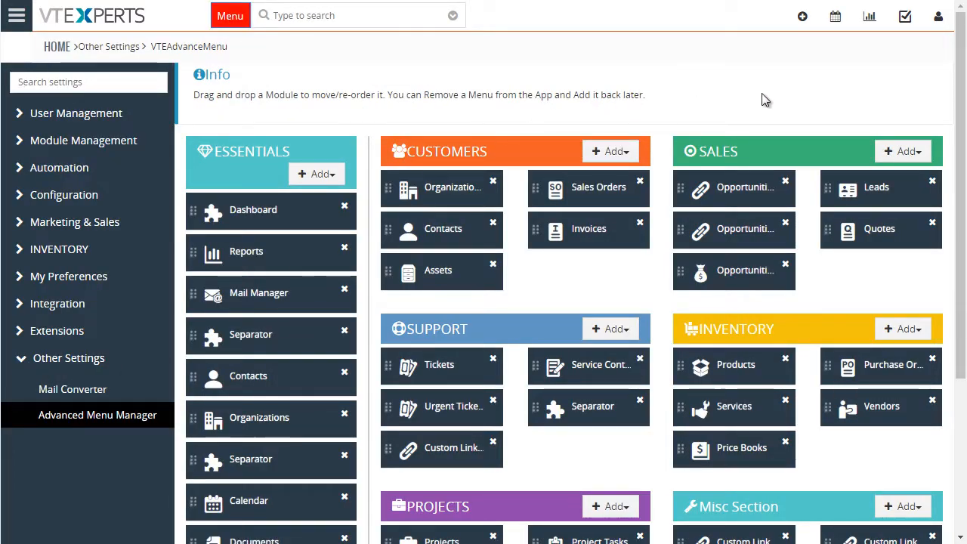
pyautogui.scroll(-3)
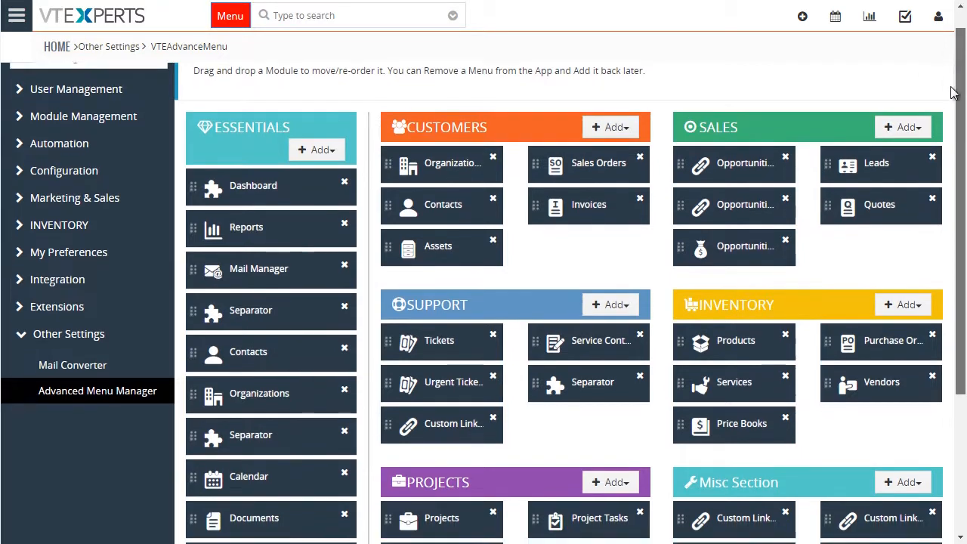
pyautogui.scroll(-3)
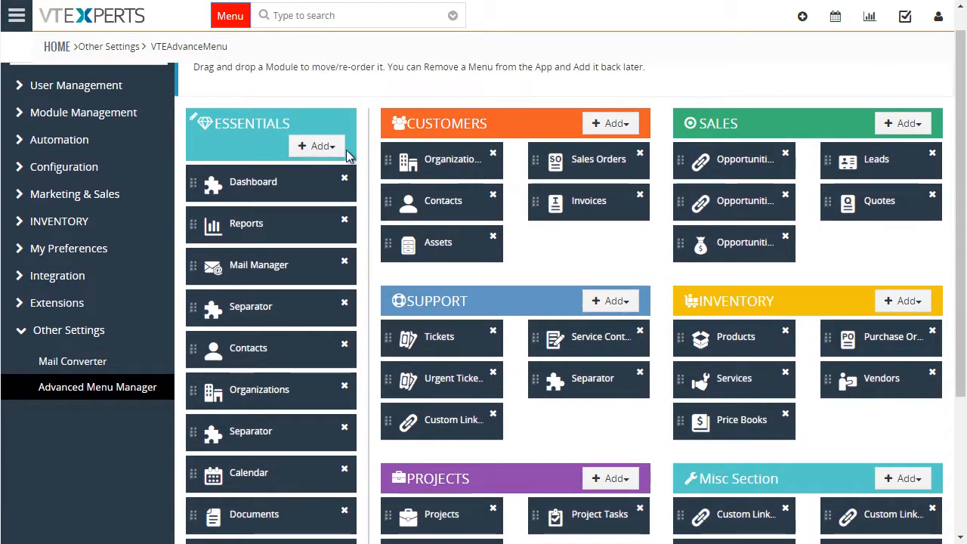
pyautogui.click(610, 124)
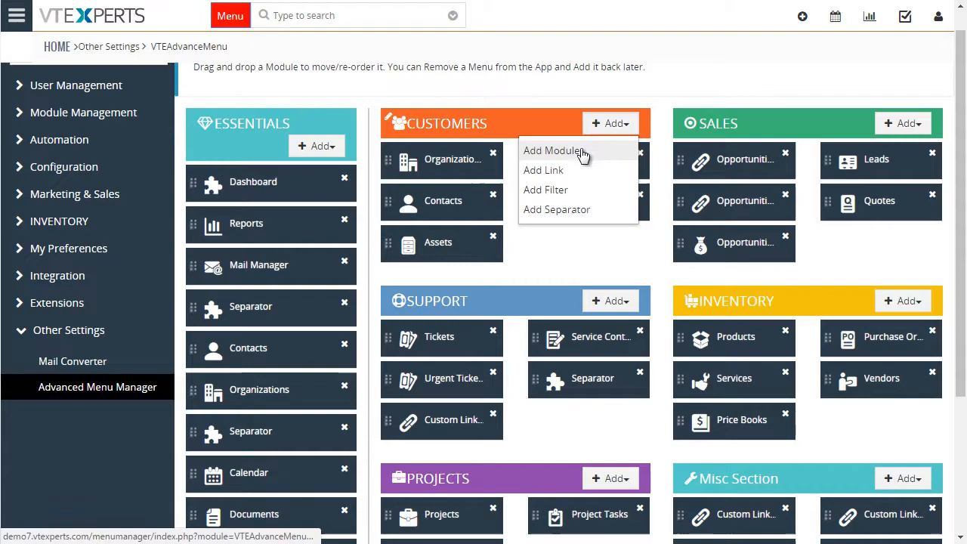
pyautogui.click(554, 151)
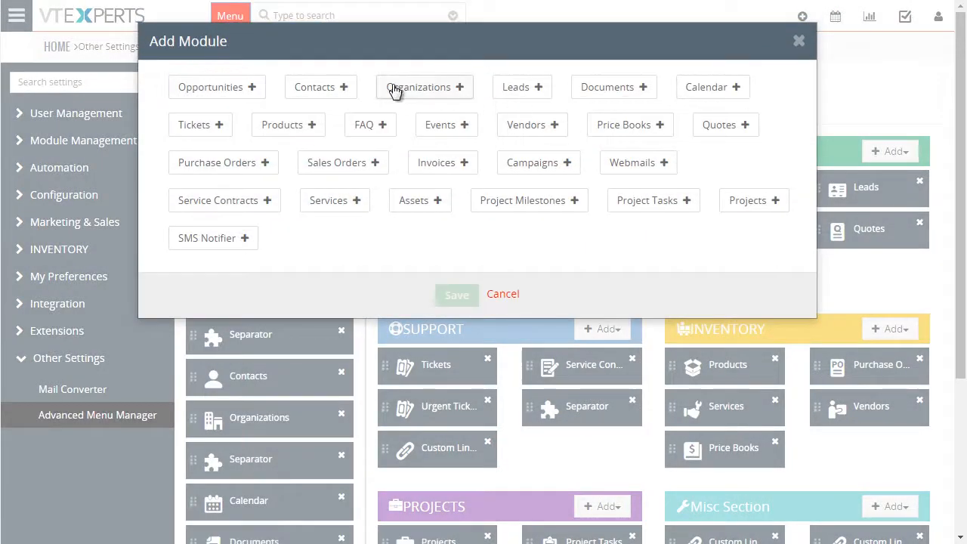
pyautogui.click(437, 163)
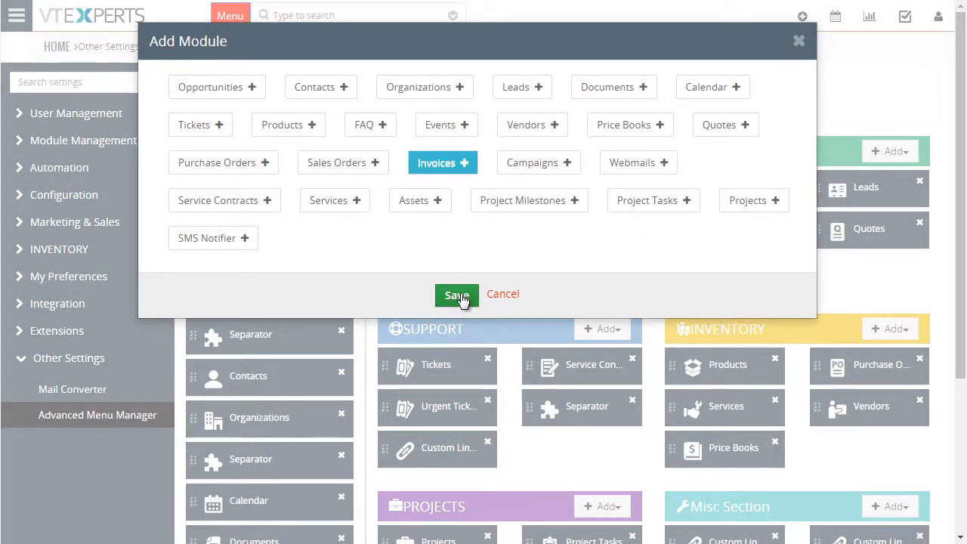
pyautogui.click(456, 295)
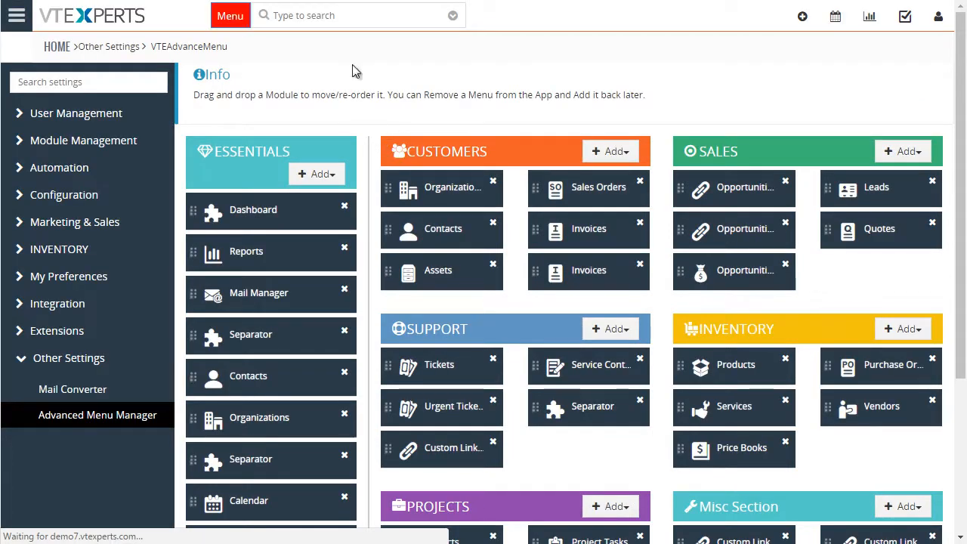
pyautogui.click(229, 15)
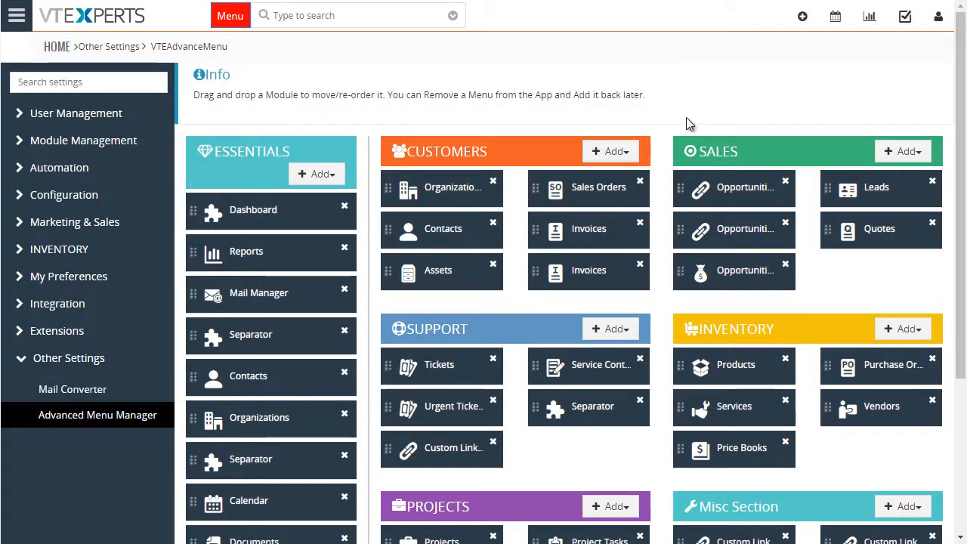
# Start an Add Filter (Contacts) and an Add Link for Support, cancelling both without saving
pyautogui.click(611, 151)
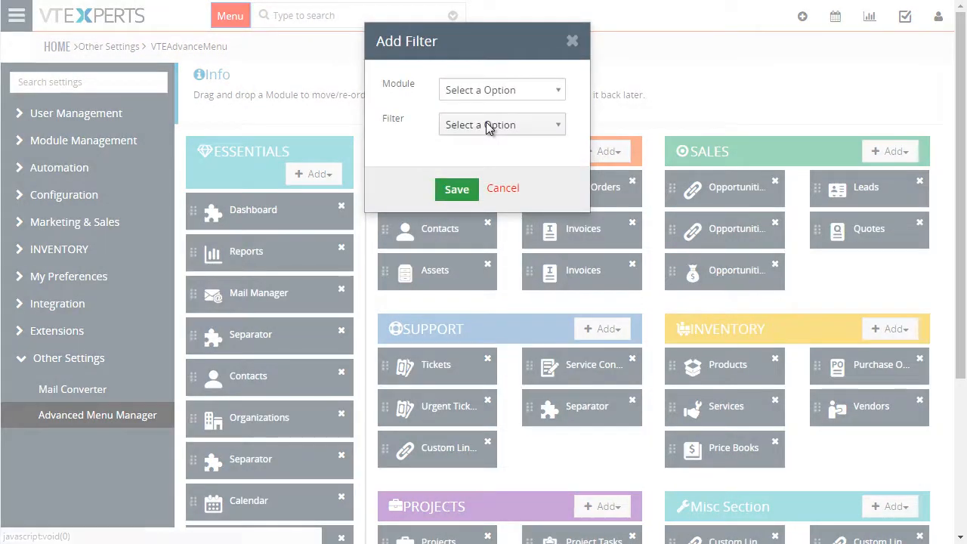
pyautogui.click(502, 89)
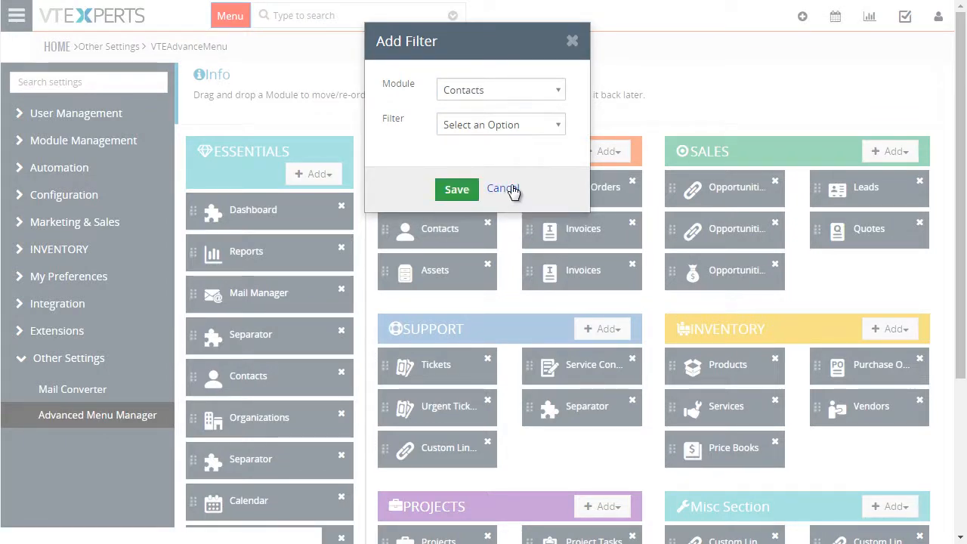
pyautogui.click(502, 189)
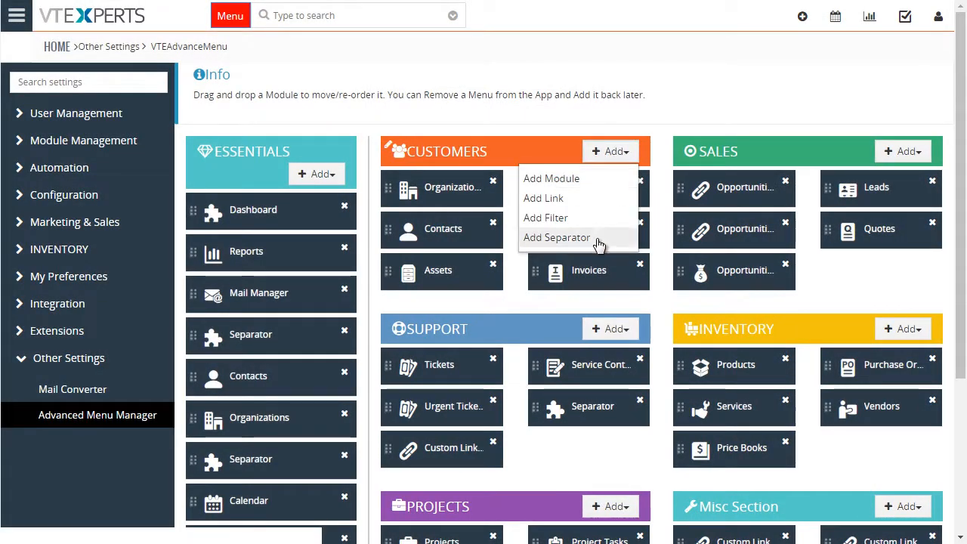
pyautogui.click(543, 198)
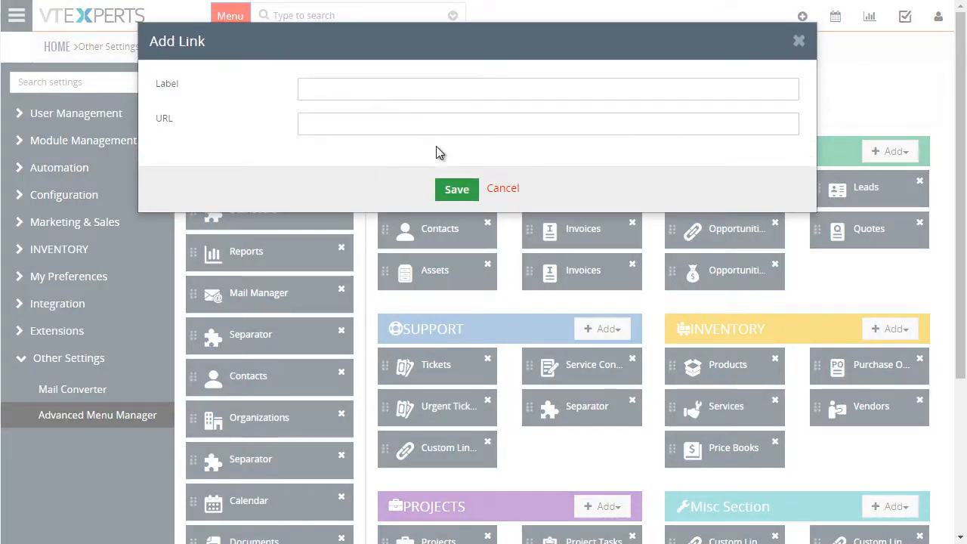
pyautogui.click(502, 188)
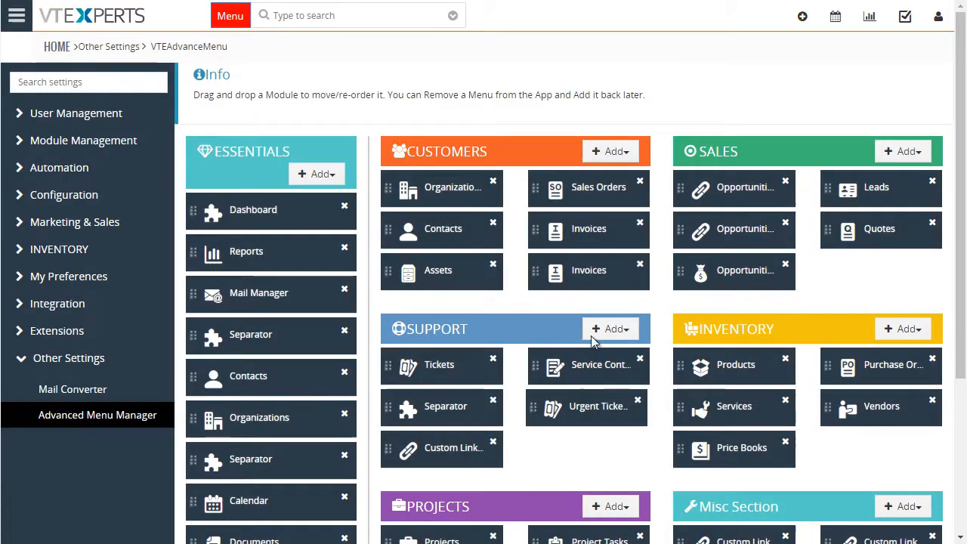
# Save the Support group's Edit Group settings unchanged, then preview the updated main menu
pyautogui.scroll(-3)
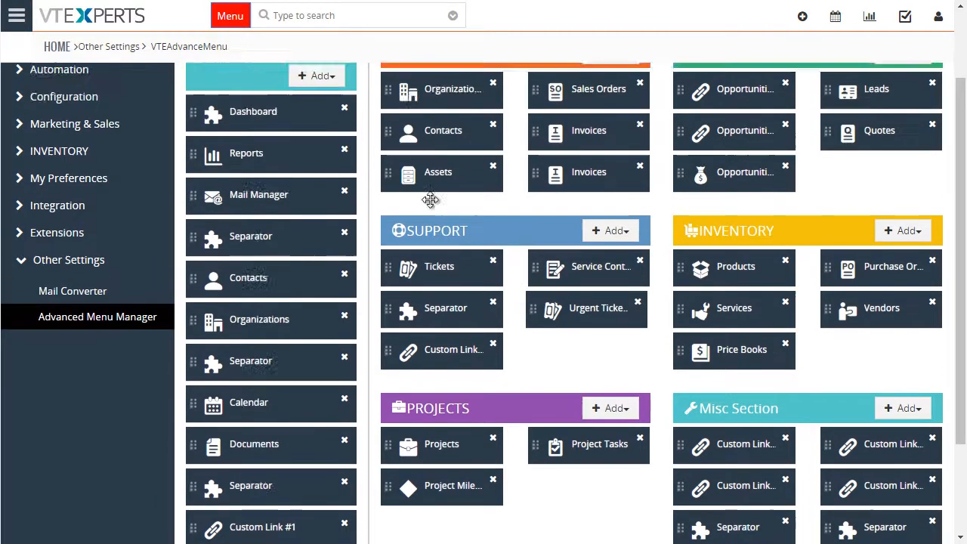
pyautogui.scroll(-3)
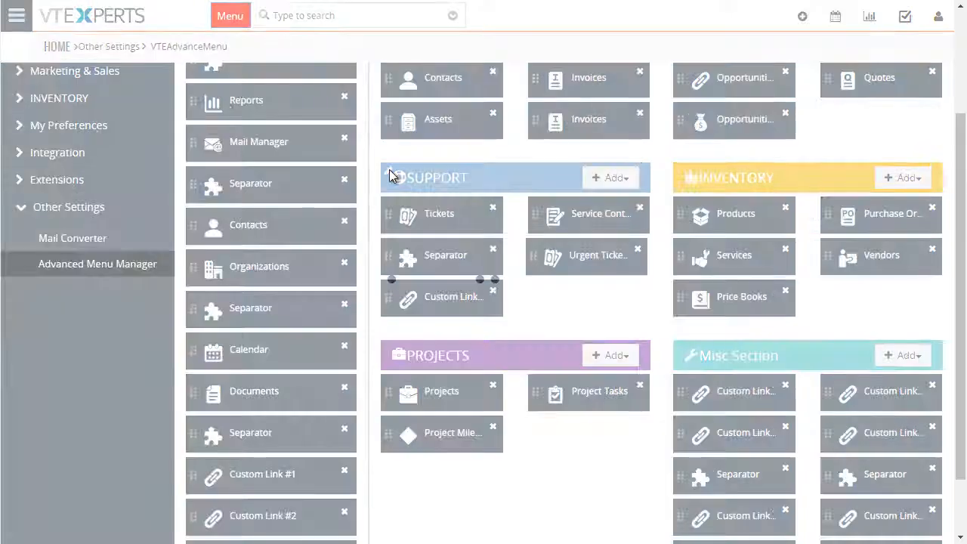
pyautogui.click(436, 177)
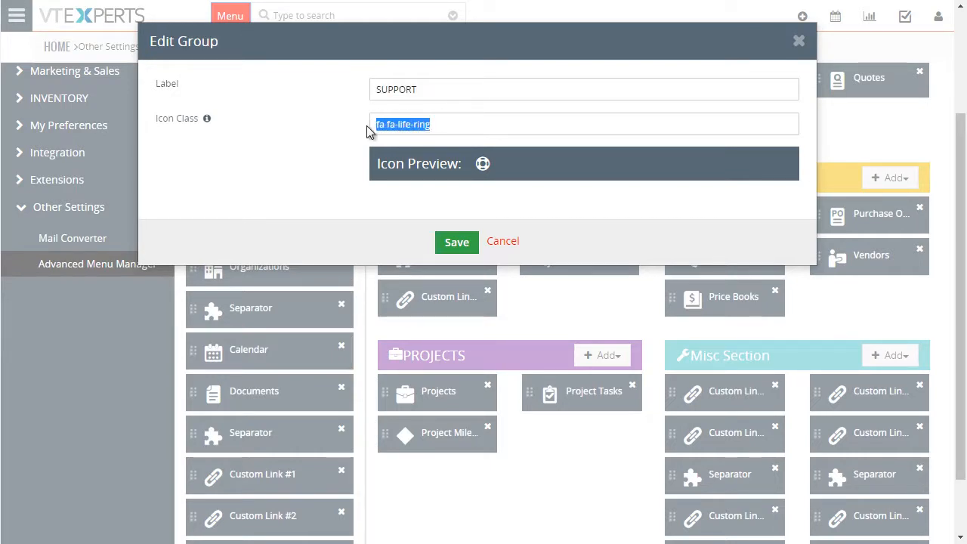
pyautogui.click(457, 242)
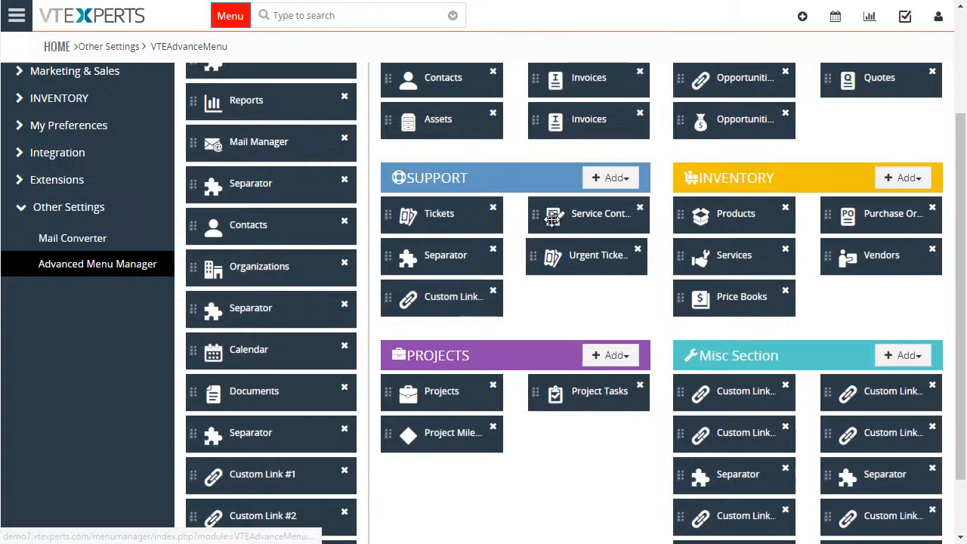
pyautogui.scroll(-3)
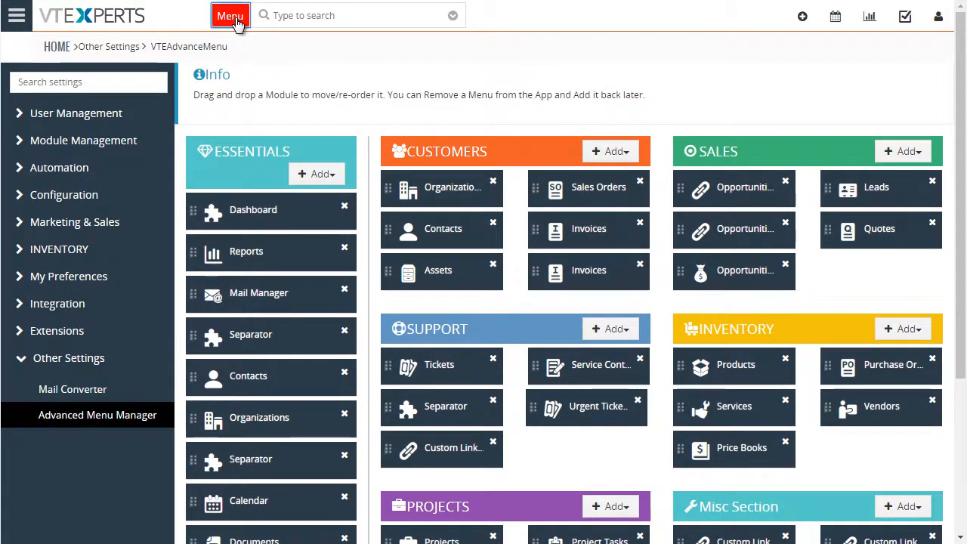
pyautogui.click(230, 15)
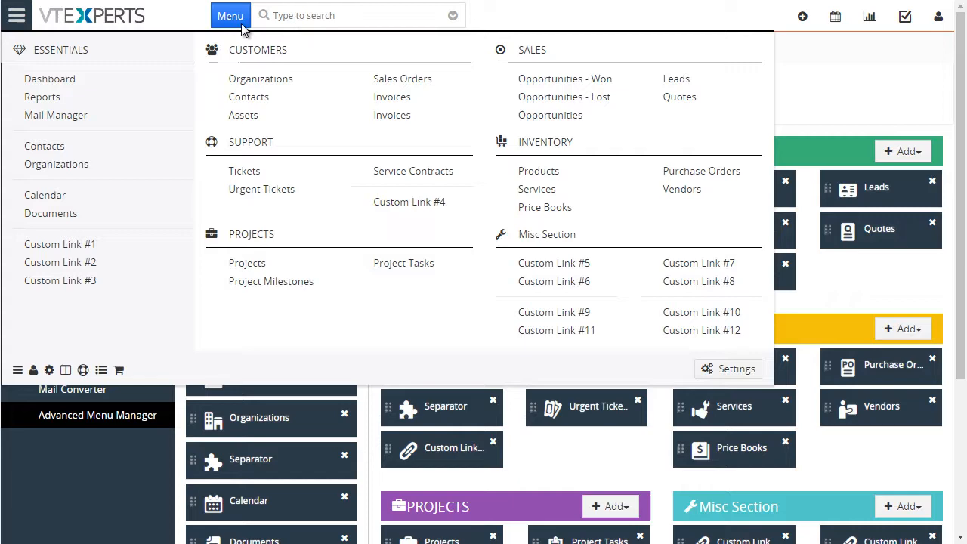